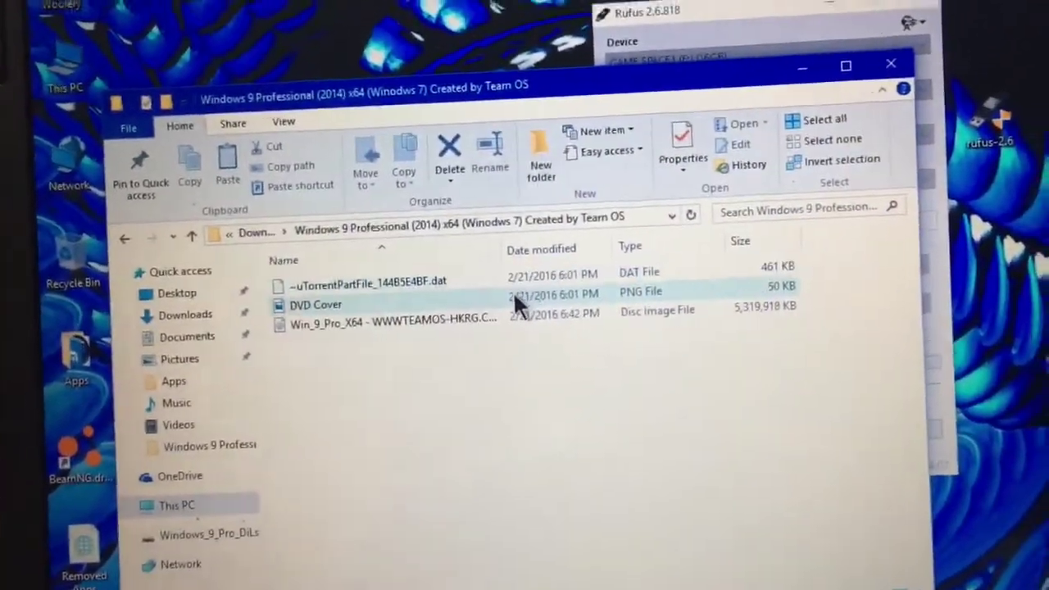
Open the DVD Cover PNG in the photo viewer to show the Windows 9 disc artwork
{"action": "double_click", "coordinate": [316, 304]}
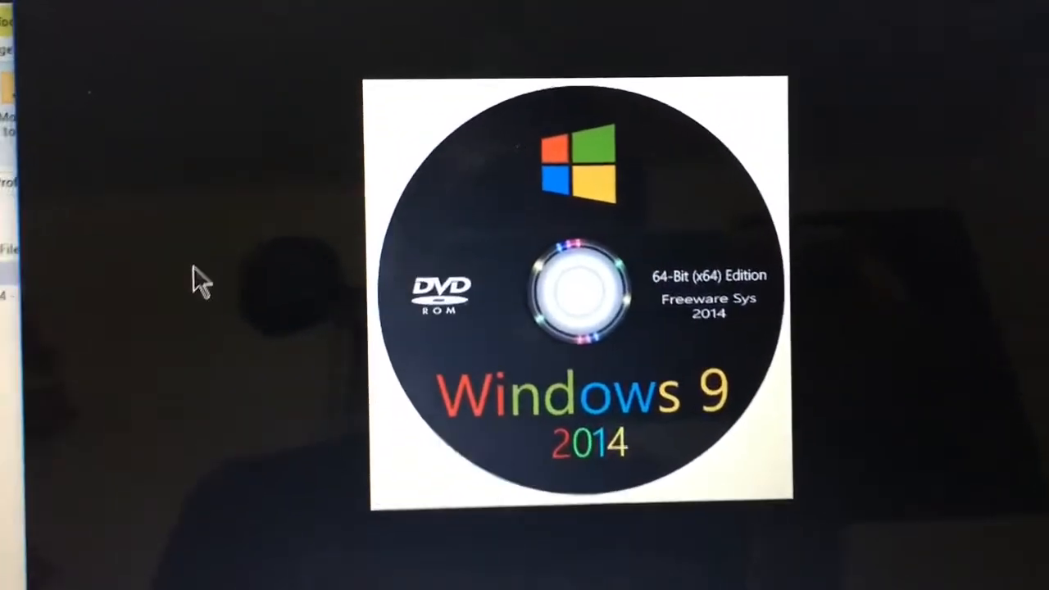